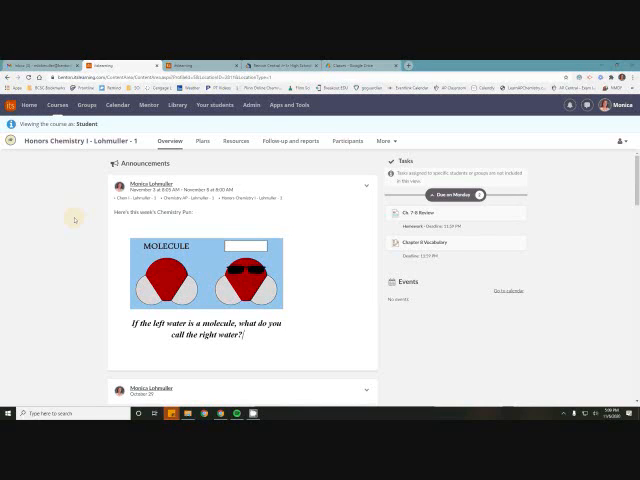
{"action": "mouse_move", "coordinate": [341, 260]}
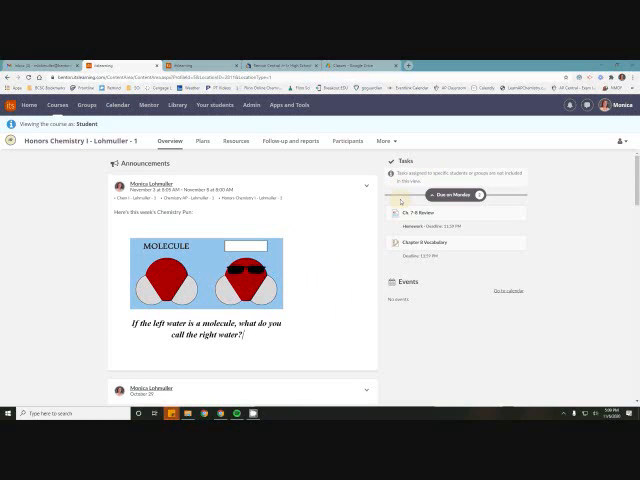
{"action": "mouse_move", "coordinate": [410, 267]}
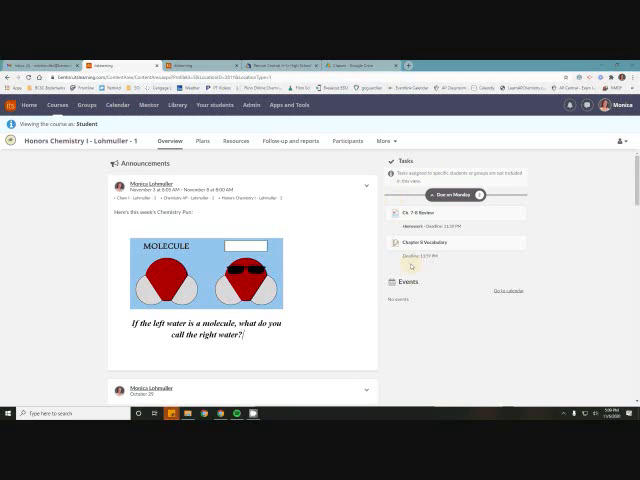
{"action": "mouse_move", "coordinate": [410, 268]}
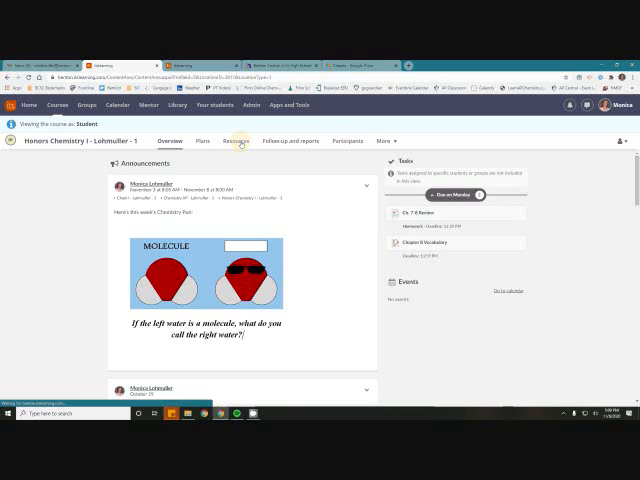
Open the Honors Chemistry I Resources page showing the Chapter Pages and Assignments folders
{"action": "left_click", "coordinate": [238, 140]}
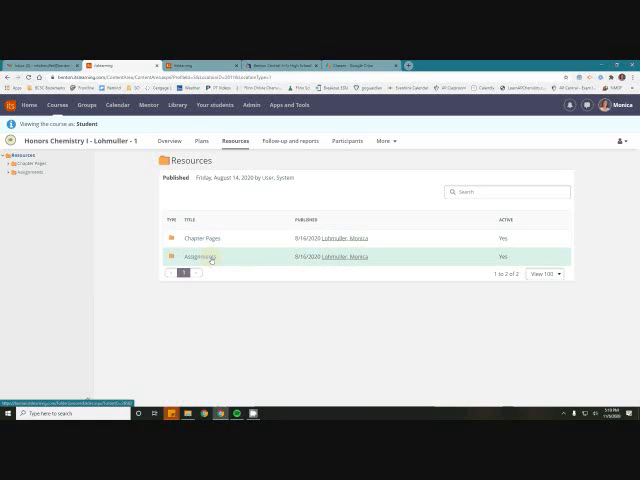
Navigate from Assignments into the Ch. 7-8 Assignments folder listing five items
{"action": "left_click", "coordinate": [196, 256]}
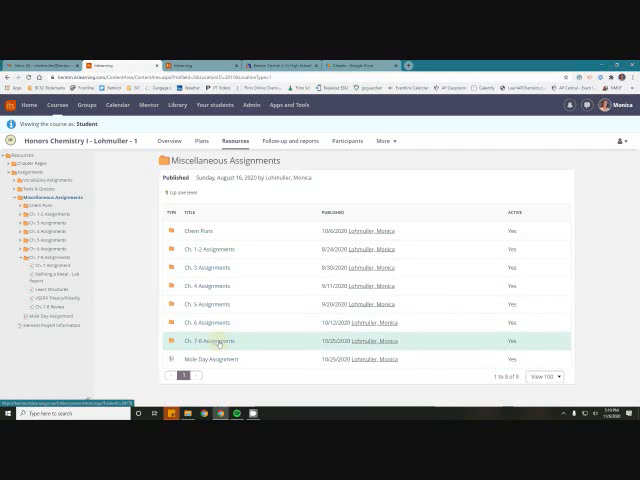
{"action": "left_click", "coordinate": [207, 342]}
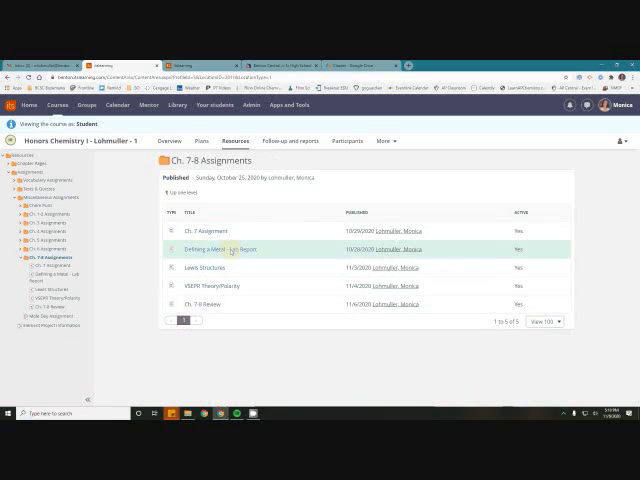
{"action": "mouse_move", "coordinate": [245, 287]}
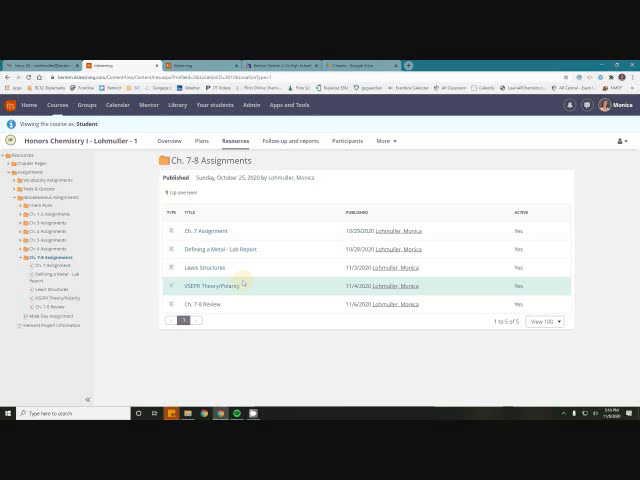
{"action": "mouse_move", "coordinate": [233, 285]}
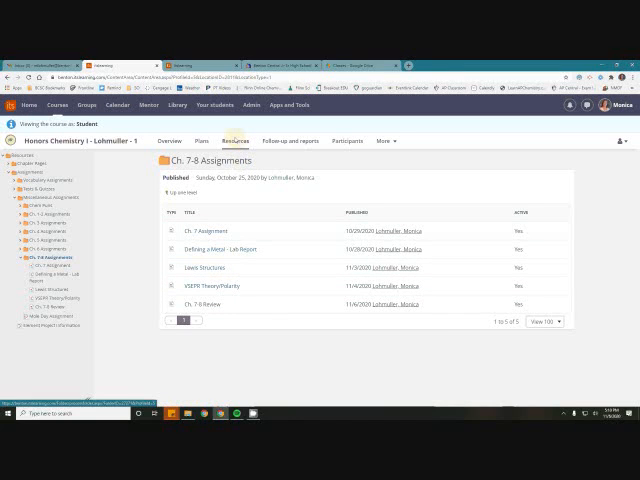
View the Follow-up and reports page, then return to the Honors Chemistry I overview
{"action": "left_click", "coordinate": [290, 141]}
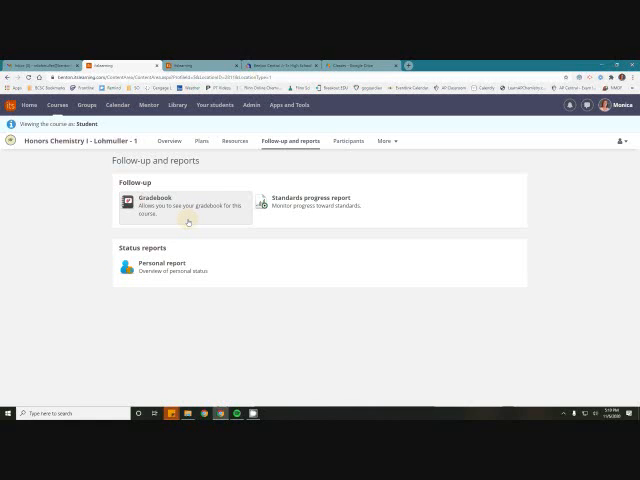
{"action": "left_click", "coordinate": [170, 141]}
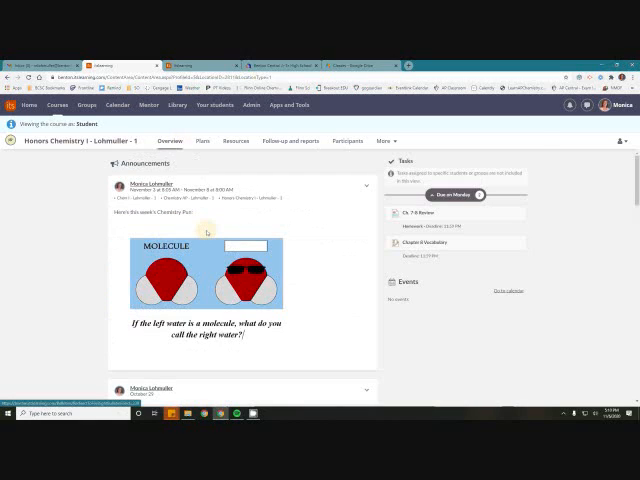
{"action": "mouse_move", "coordinate": [443, 337]}
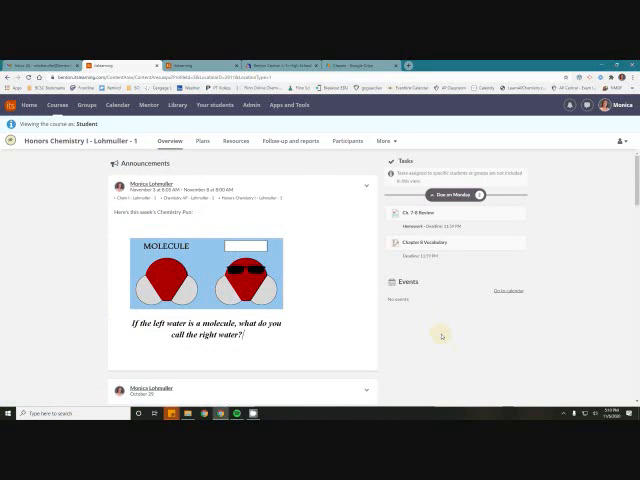